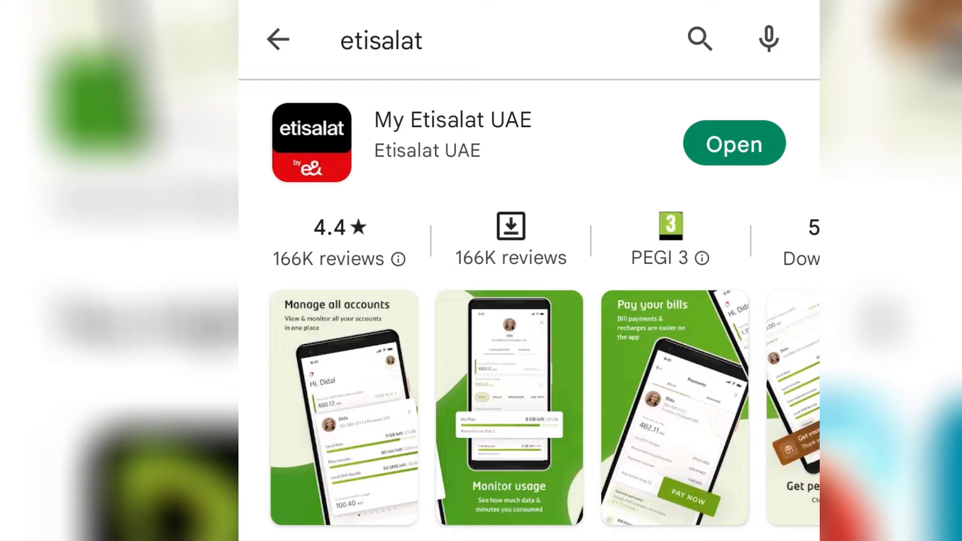
Launch My Etisalat UAE from Google Play and switch to the MANAGE tab
{"action": "left_click", "coordinate": [734, 143]}
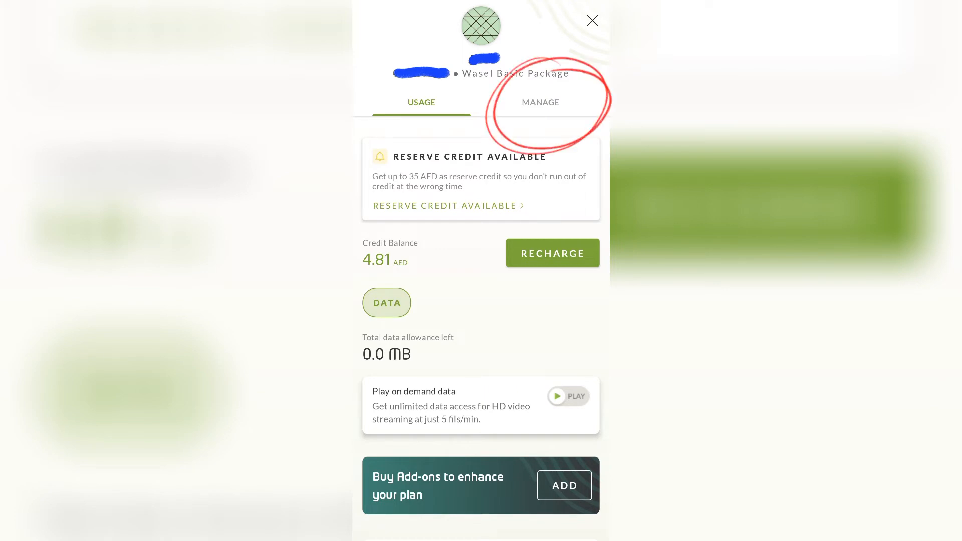
{"action": "left_click", "coordinate": [540, 102]}
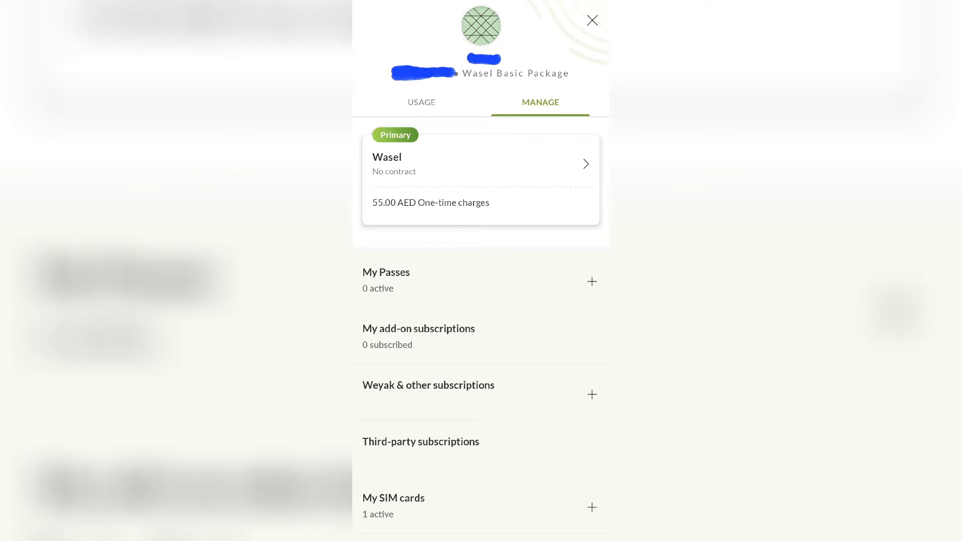
Scroll down the Manage tab and expand the Weyak & other subscriptions section
{"action": "scroll", "scroll_direction": "down", "scroll_amount": 3}
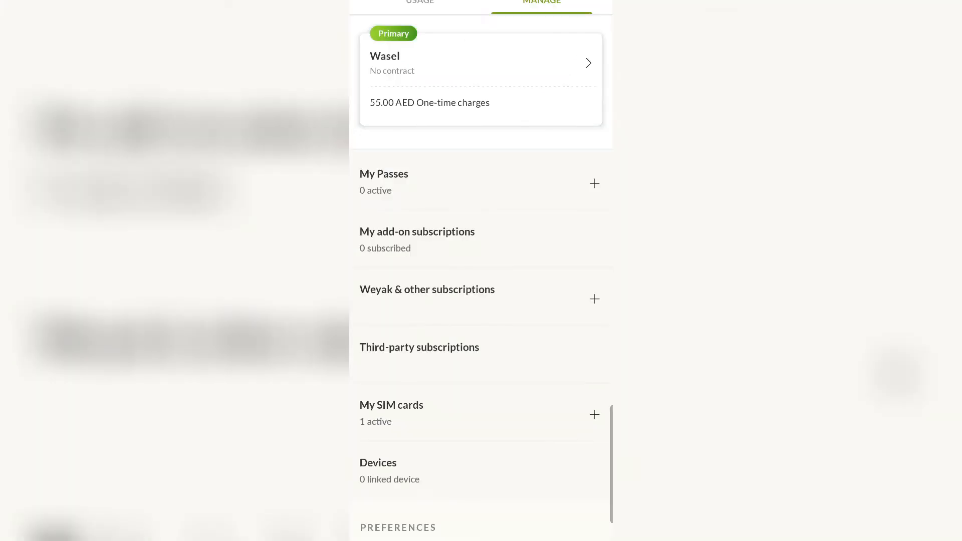
{"action": "scroll", "scroll_direction": "down", "scroll_amount": 3}
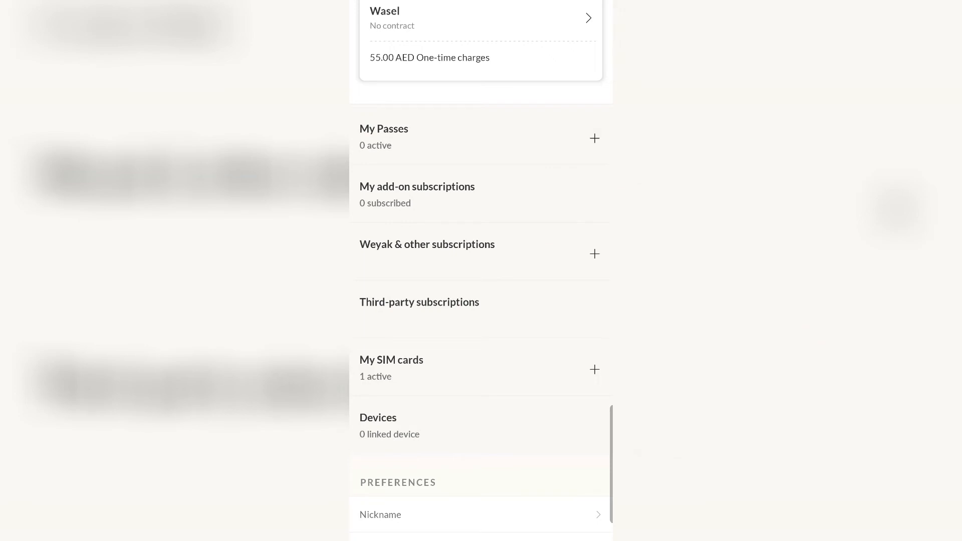
{"action": "left_click", "coordinate": [593, 252]}
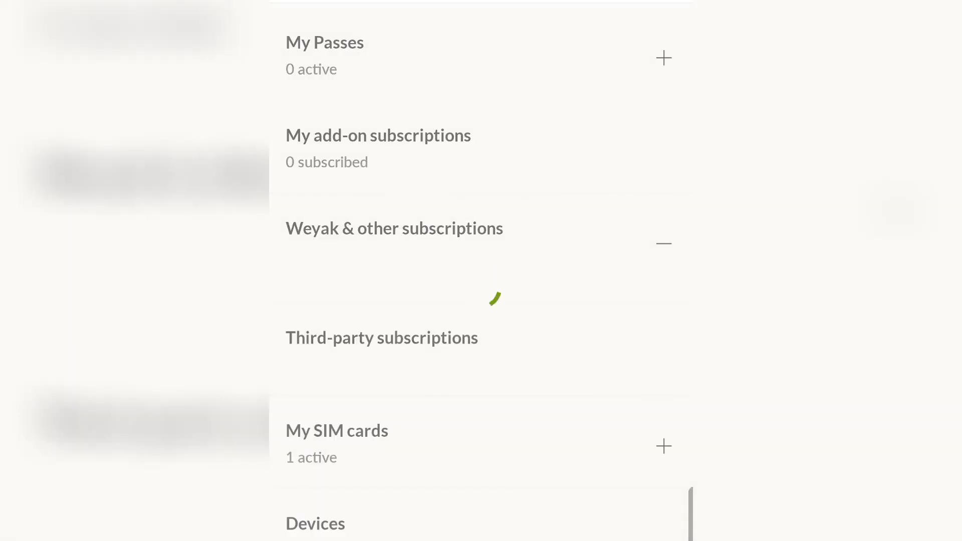